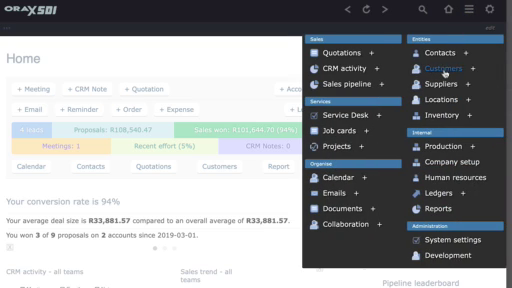
Open the ABC Company customer account from the Customers list.
{"action": "left_click", "coordinate": [444, 66]}
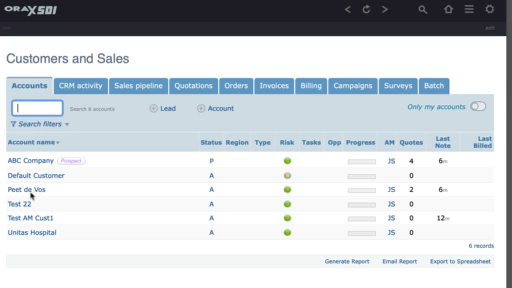
{"action": "left_click", "coordinate": [34, 160]}
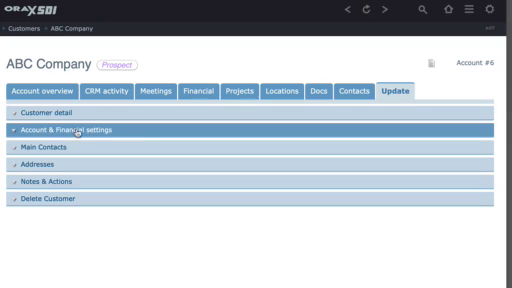
Expand Account & Financial settings and set the default price list to Discounted.
{"action": "left_click", "coordinate": [90, 132]}
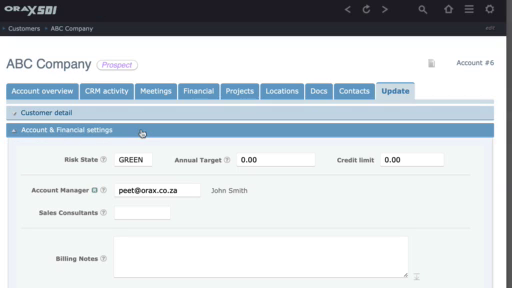
{"action": "scroll", "scroll_direction": "down", "scroll_amount": 3}
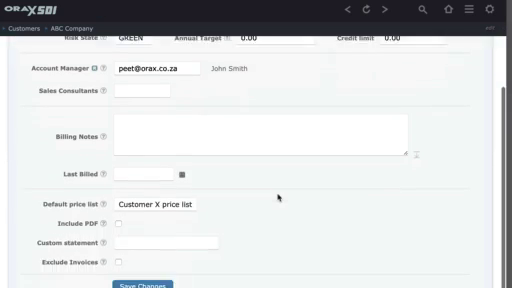
{"action": "scroll", "scroll_direction": "down", "scroll_amount": 3}
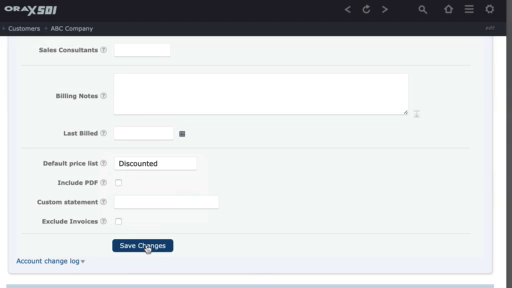
Save the account changes and reopen the Default price list dropdown.
{"action": "left_click", "coordinate": [148, 244]}
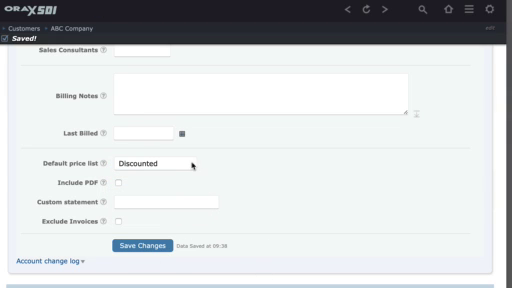
{"action": "left_click", "coordinate": [160, 162]}
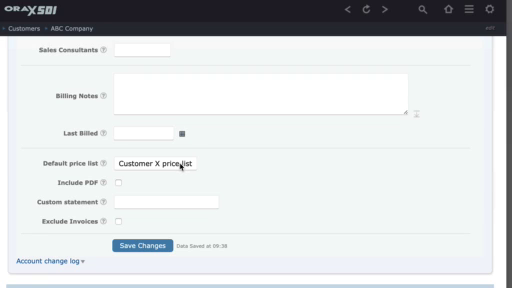
{"action": "mouse_move", "coordinate": [184, 168]}
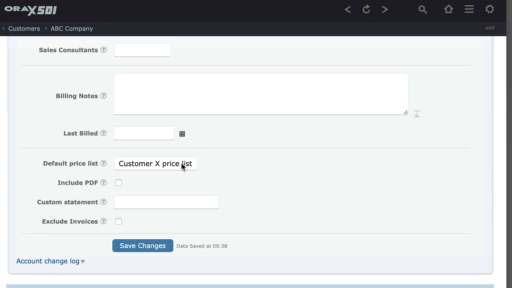
{"action": "left_click", "coordinate": [170, 162]}
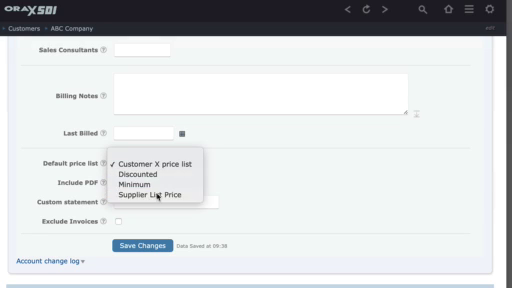